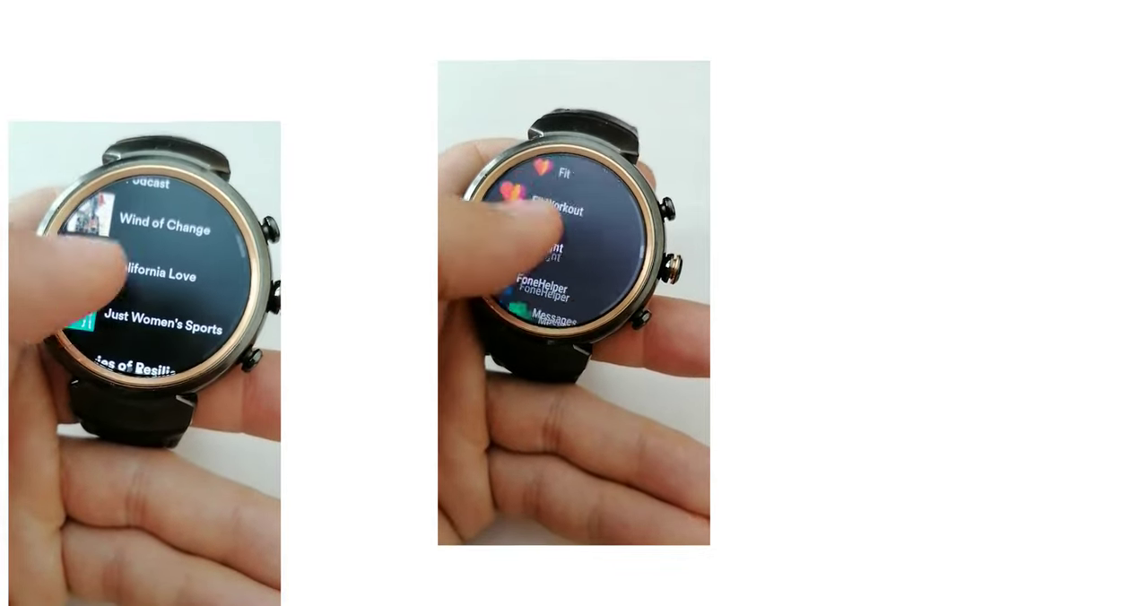
scroll("down", 3)
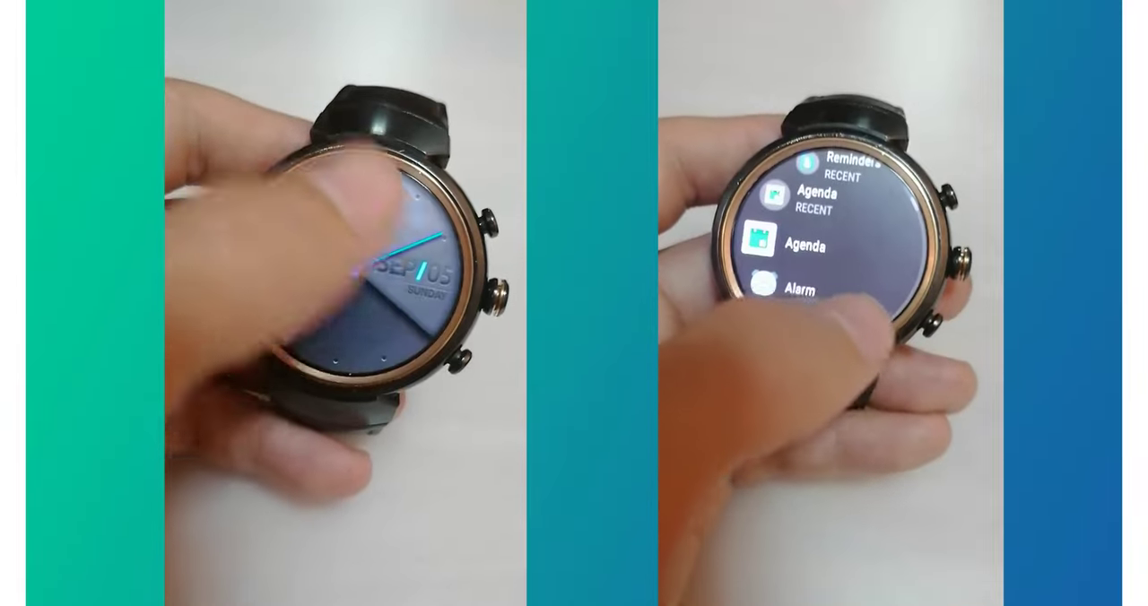
scroll("down", 3)
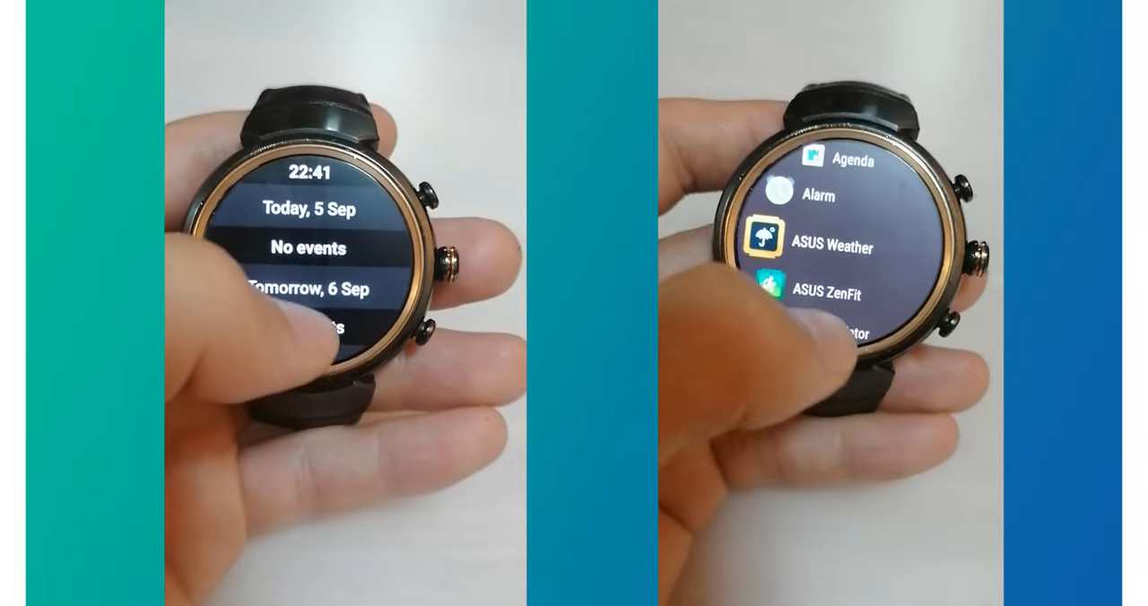
scroll("down", 3)
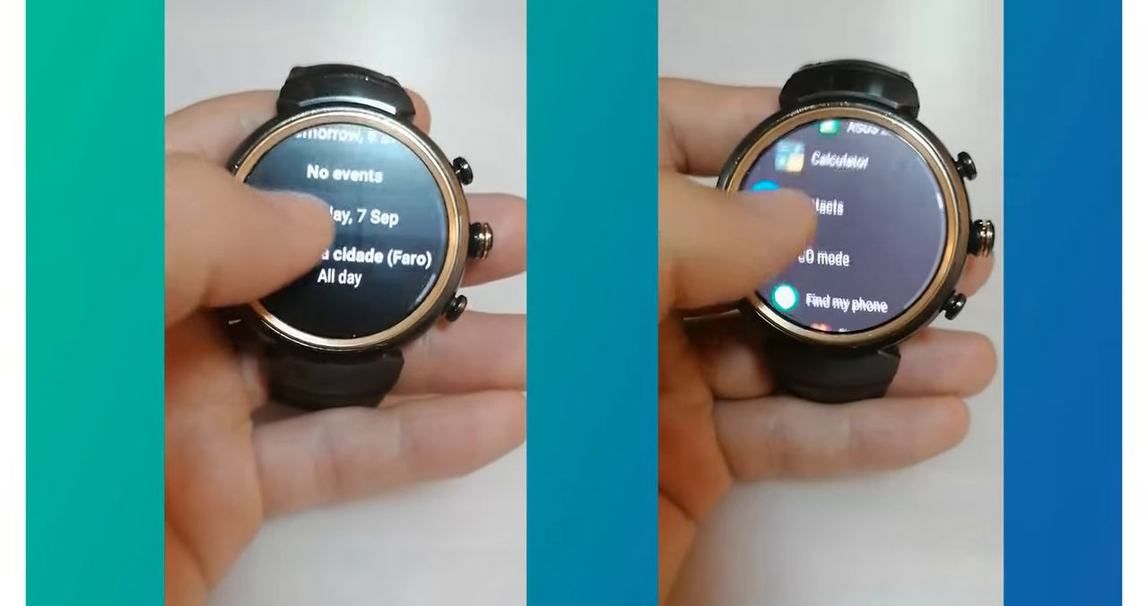
scroll("down", 3)
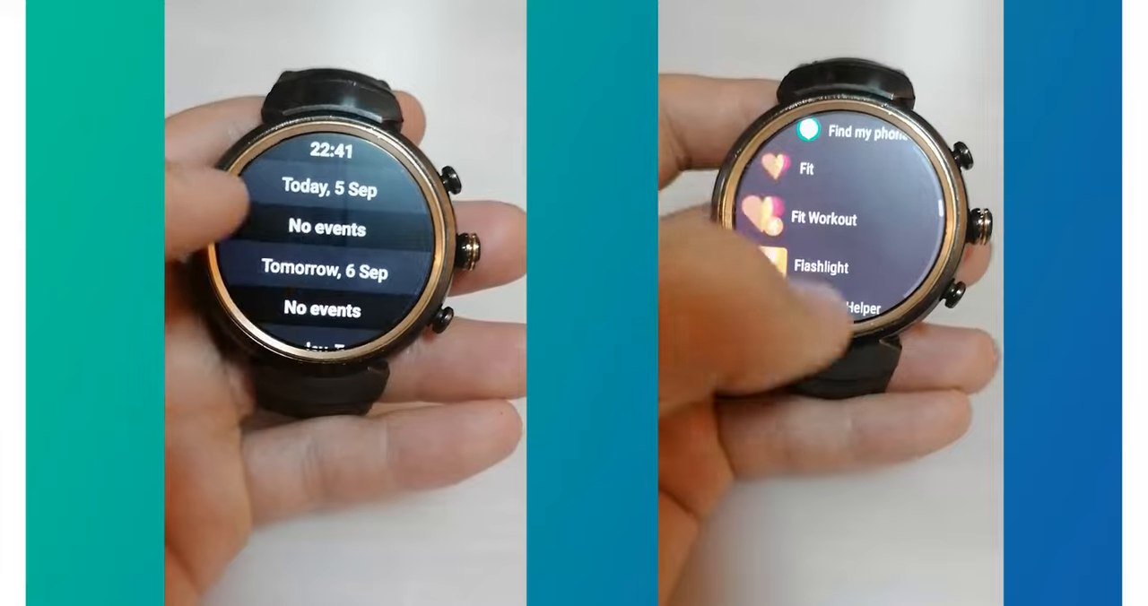
scroll("down", 3)
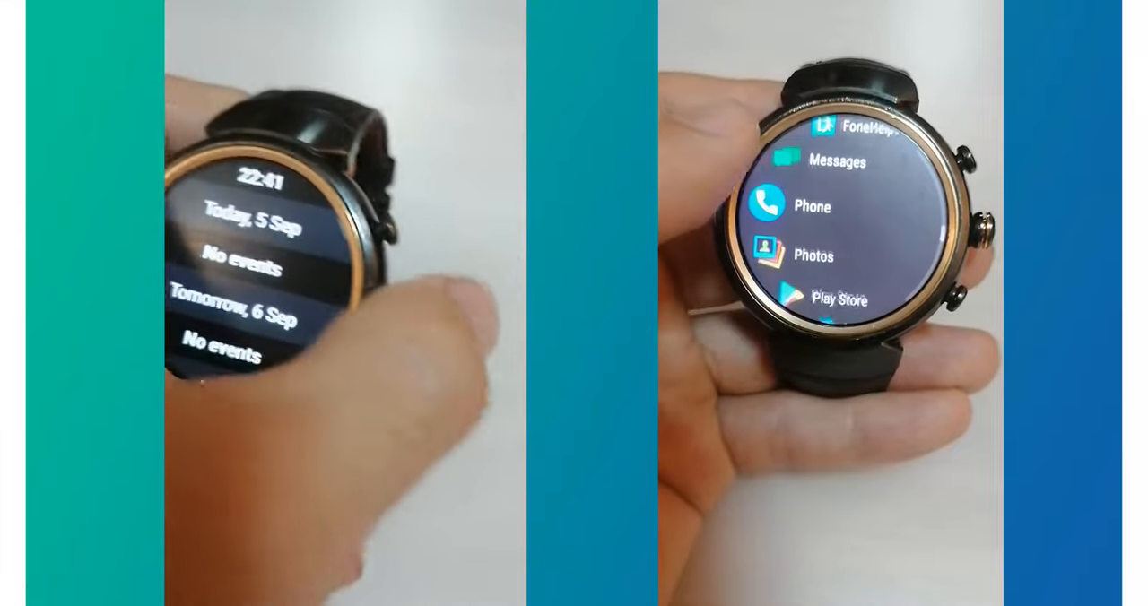